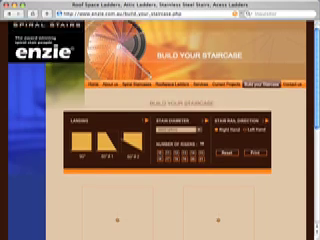
{"action": "scroll", "scroll_direction": "down", "scroll_amount": 3}
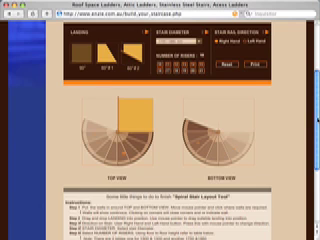
{"action": "scroll", "scroll_direction": "down", "scroll_amount": 3}
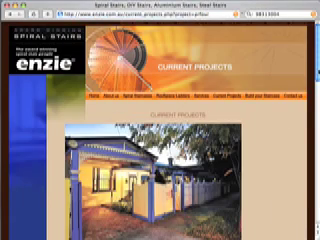
{"action": "scroll", "scroll_direction": "down", "scroll_amount": 3}
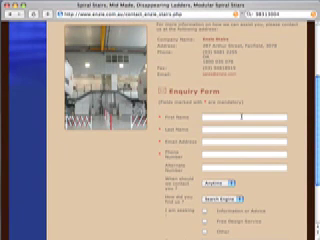
{"action": "type", "text": "Bill"}
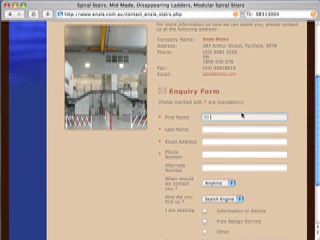